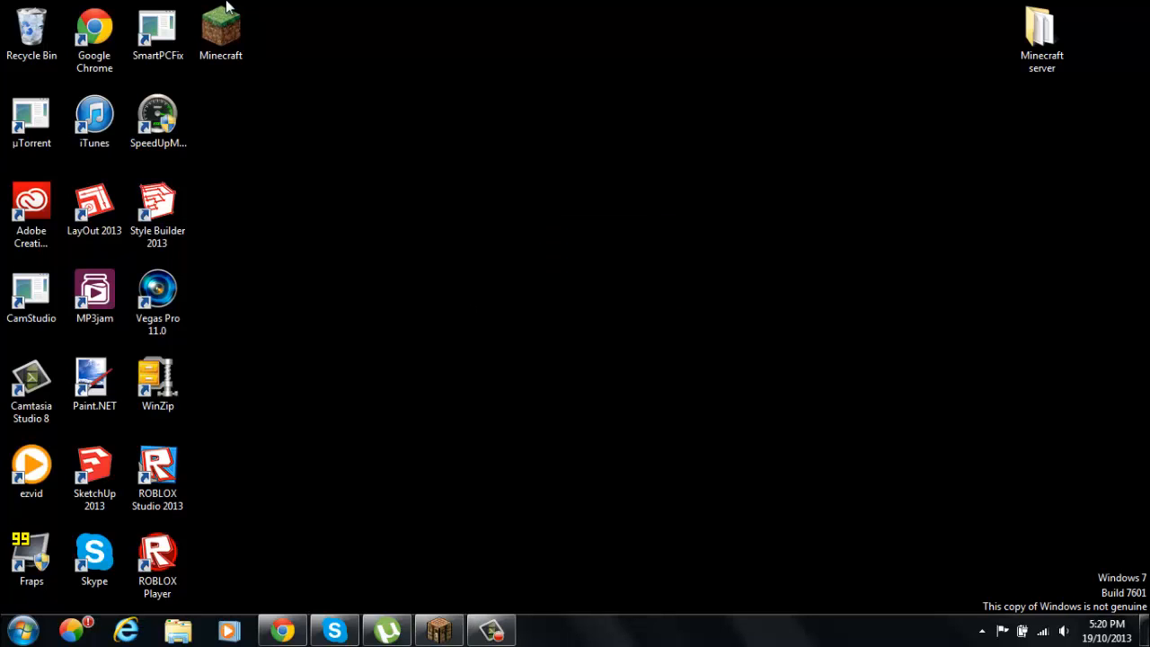
mouse_move(417, 176)
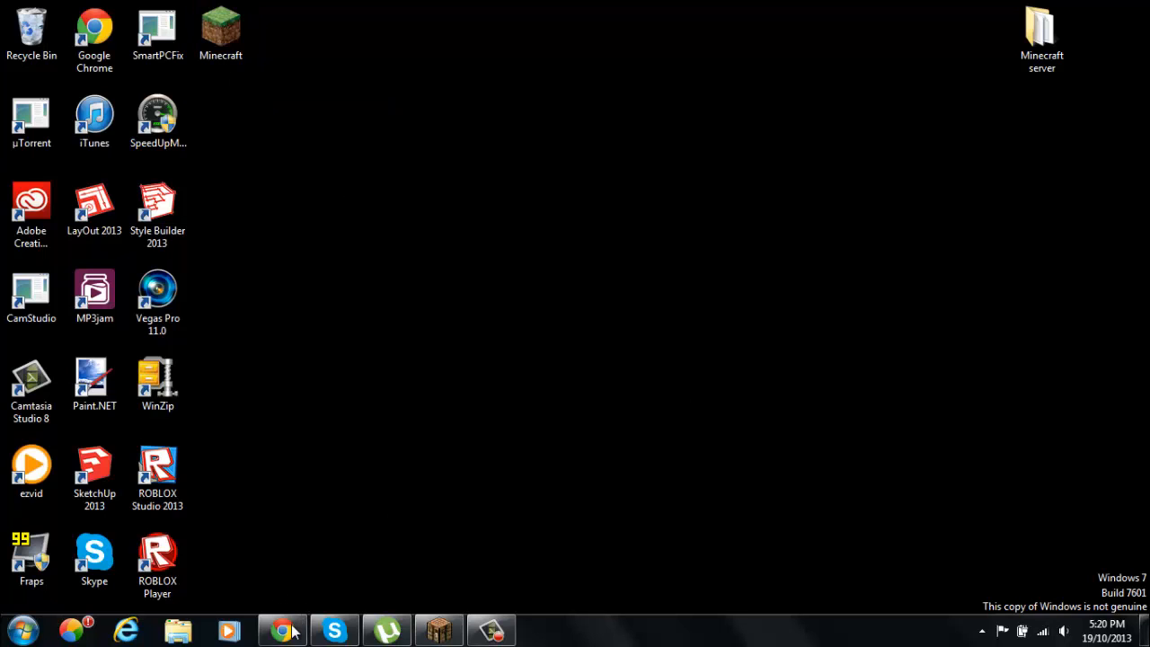
mouse_move(302, 604)
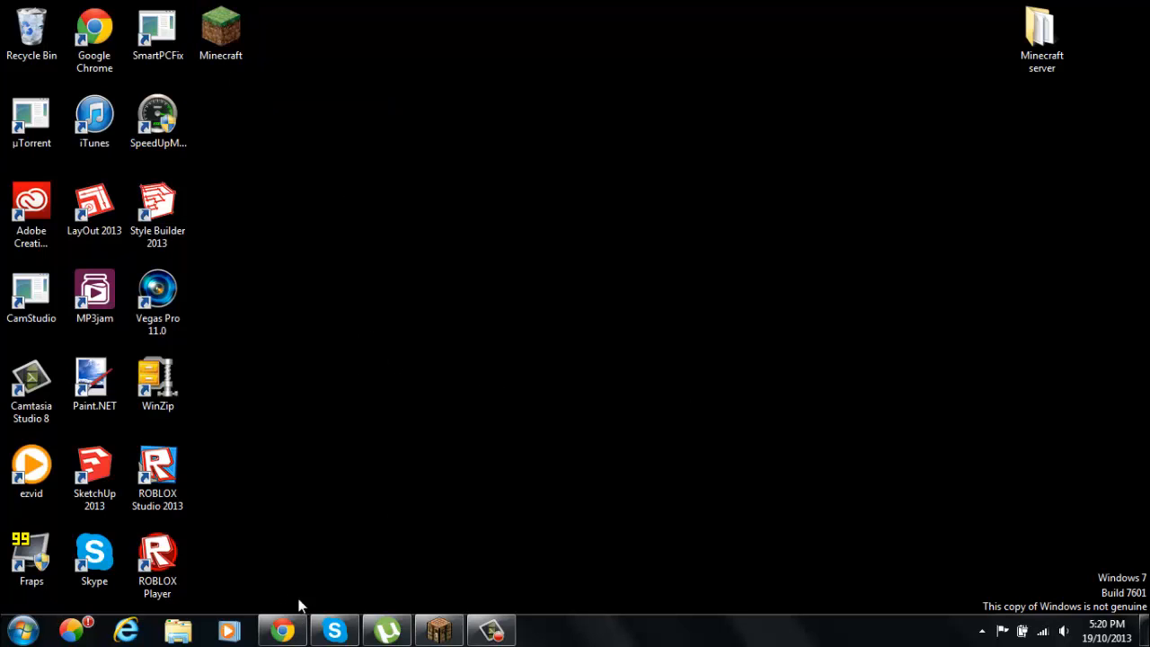
- Switch to Chrome and follow the 'Minecraft Forge Downloads' result to files.minecraftforge.net
click(282, 631)
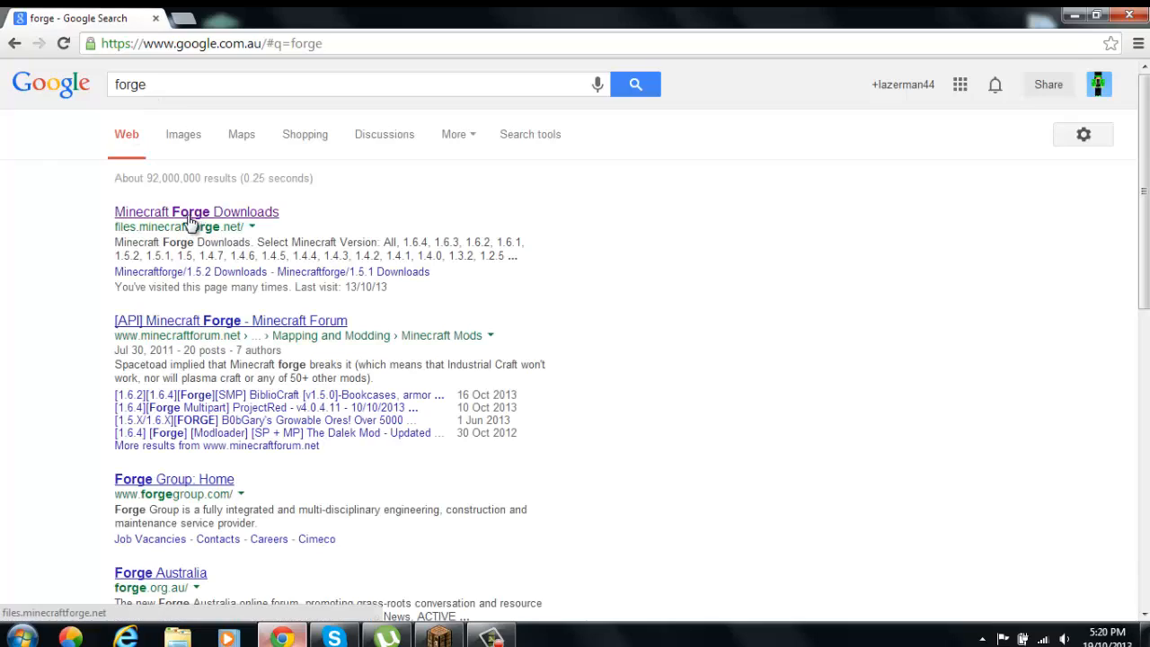
mouse_move(220, 219)
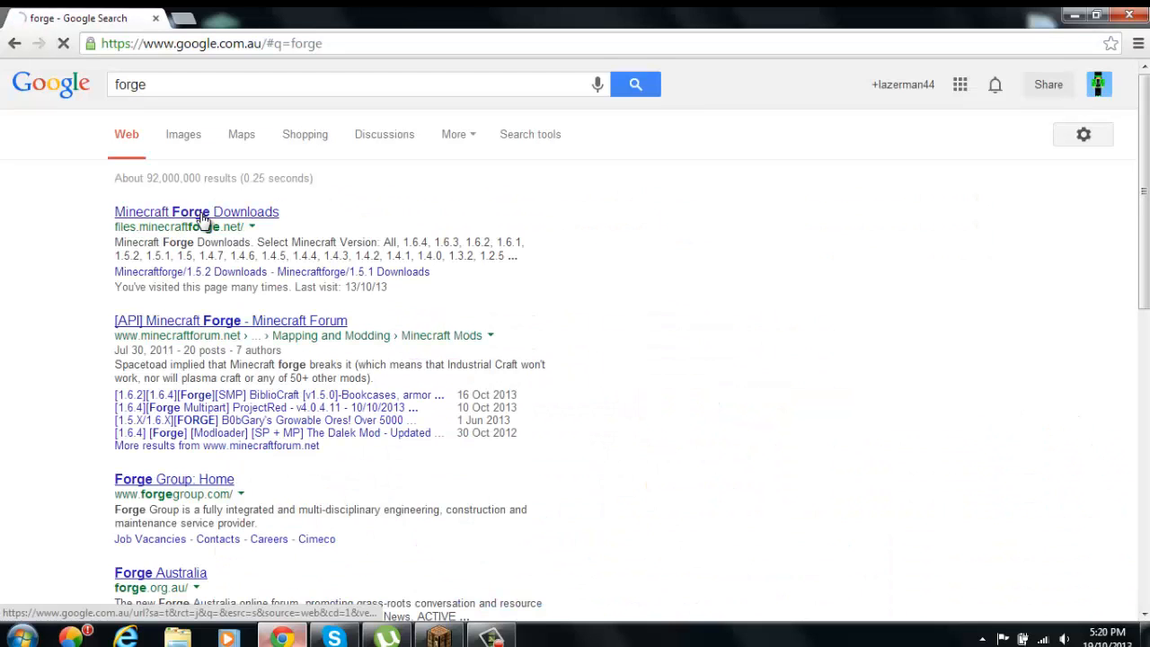
click(196, 213)
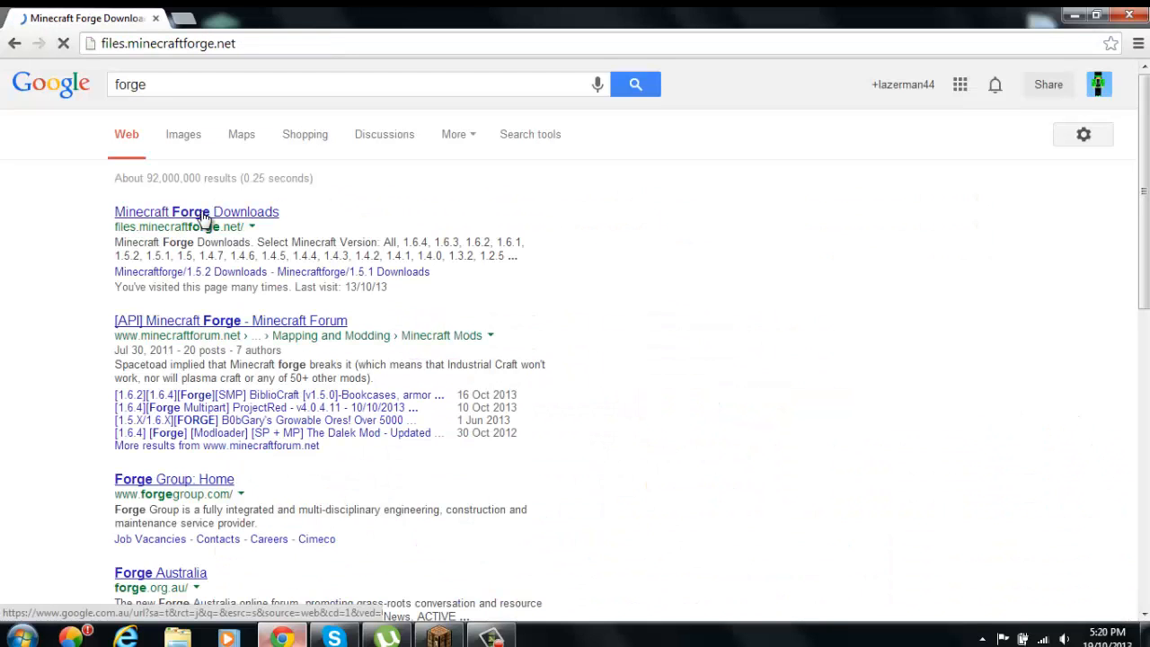
click(196, 212)
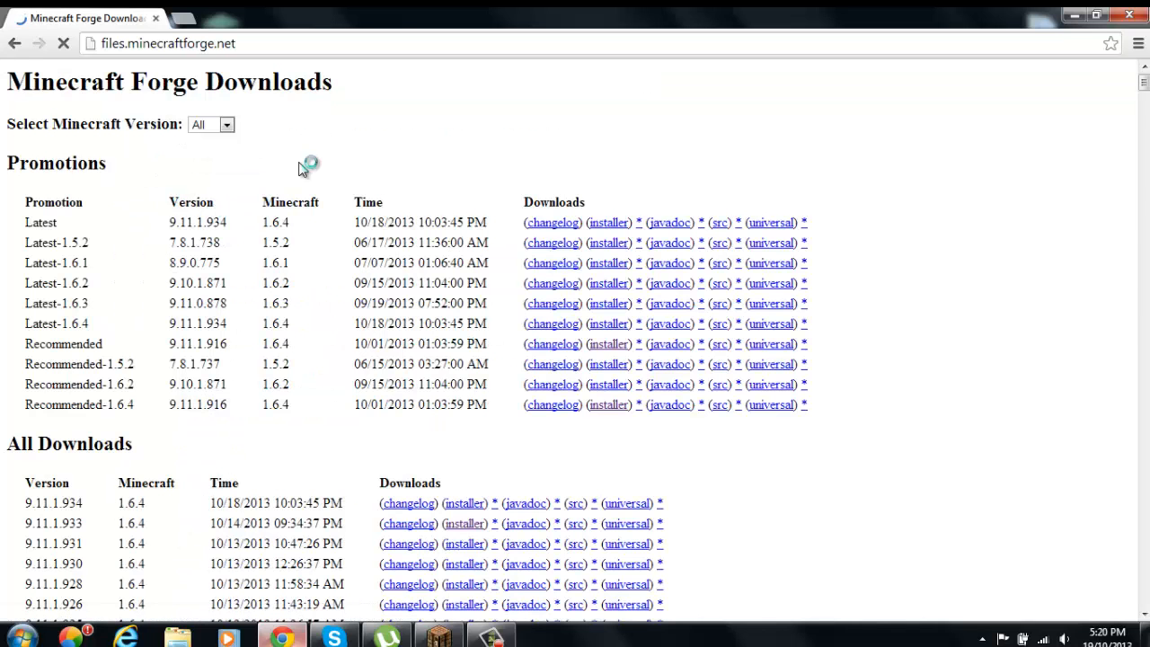
mouse_move(399, 332)
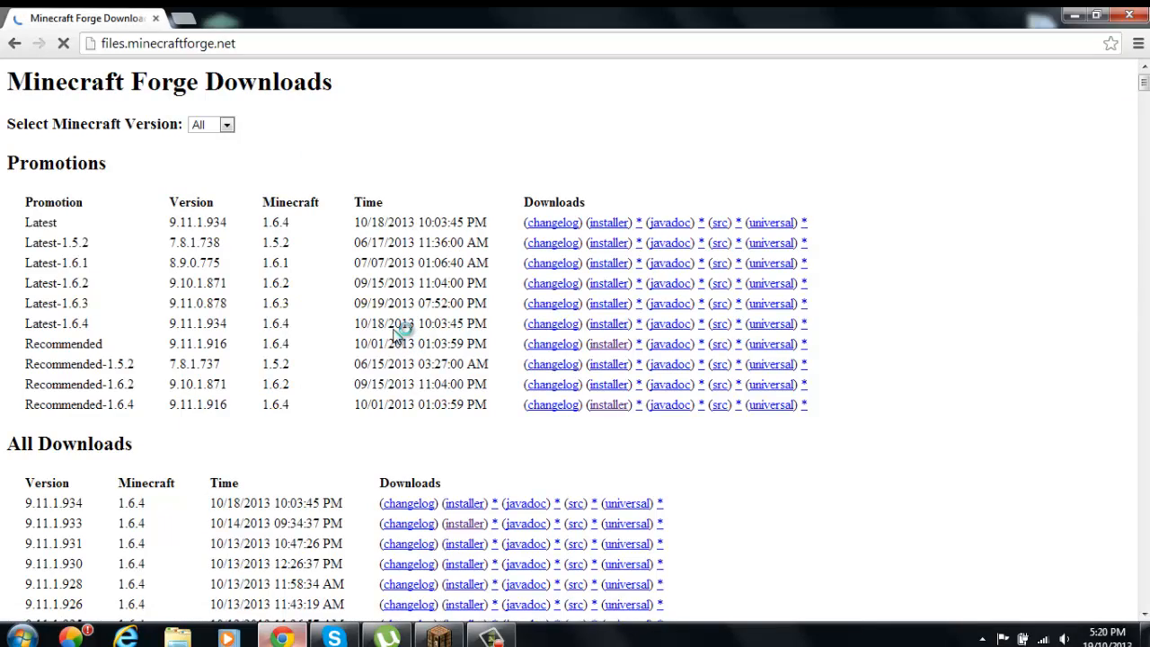
key(ctrl+plus)
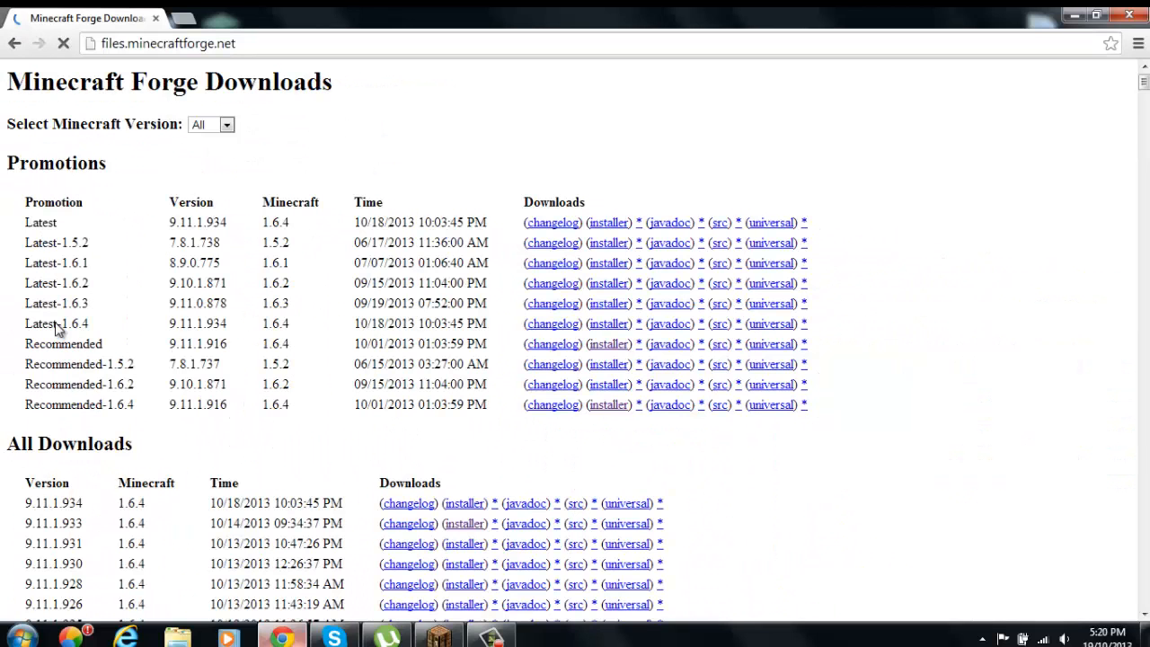
mouse_move(130, 255)
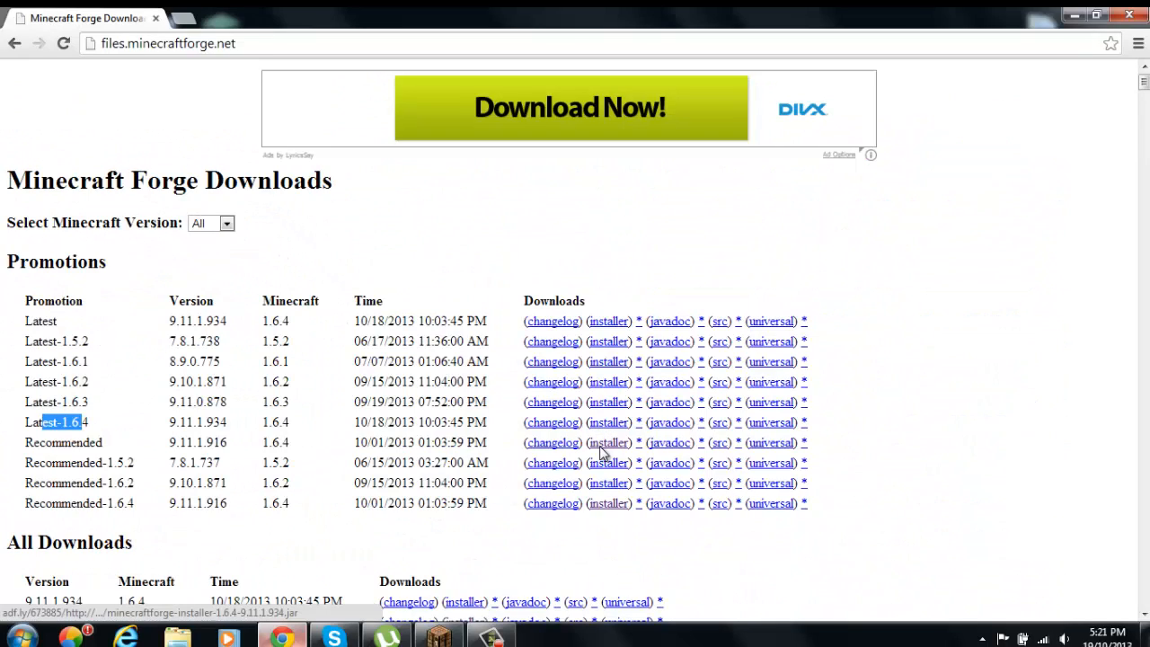
mouse_move(609, 503)
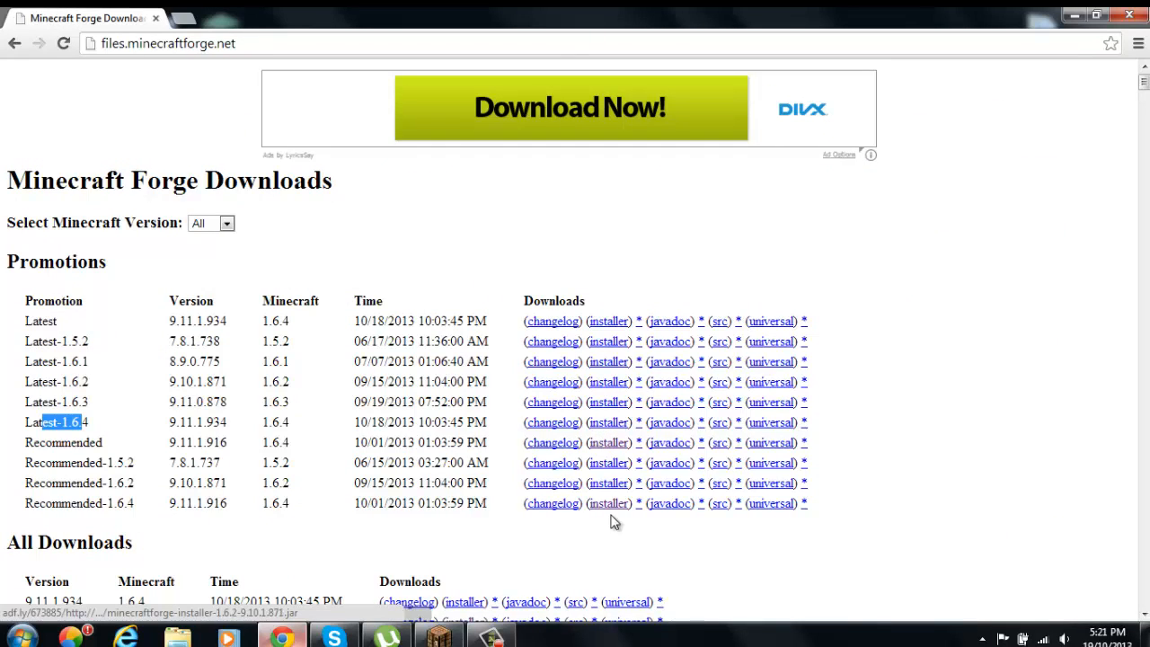
mouse_move(608, 423)
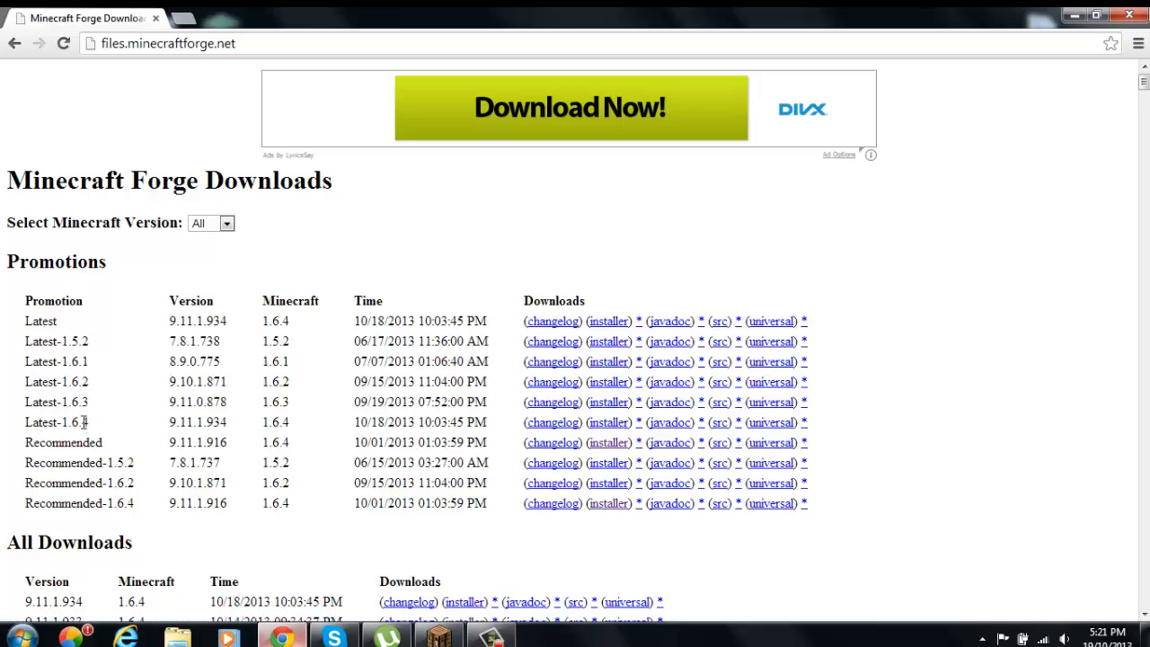
mouse_move(610, 453)
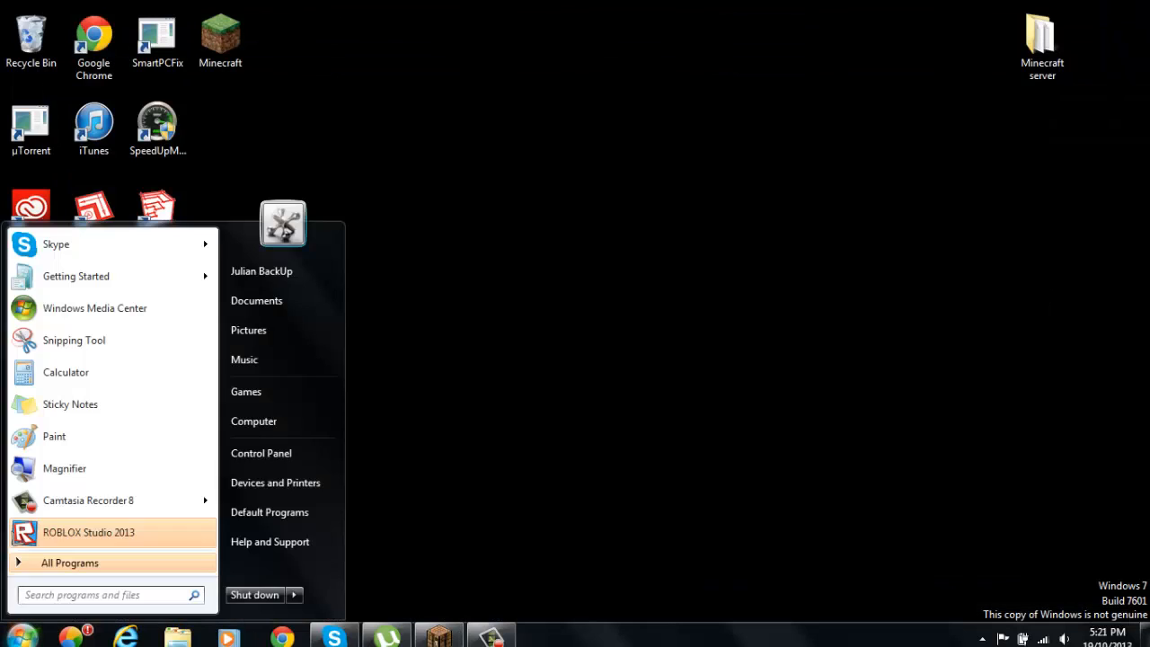
text(forge)
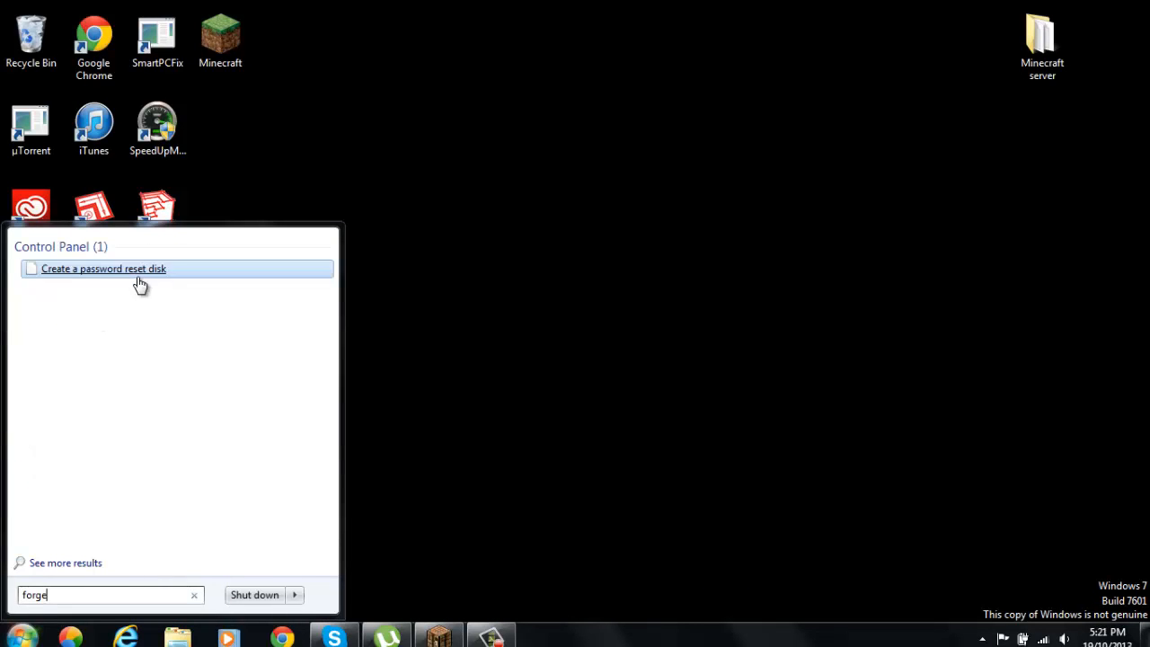
click(194, 595)
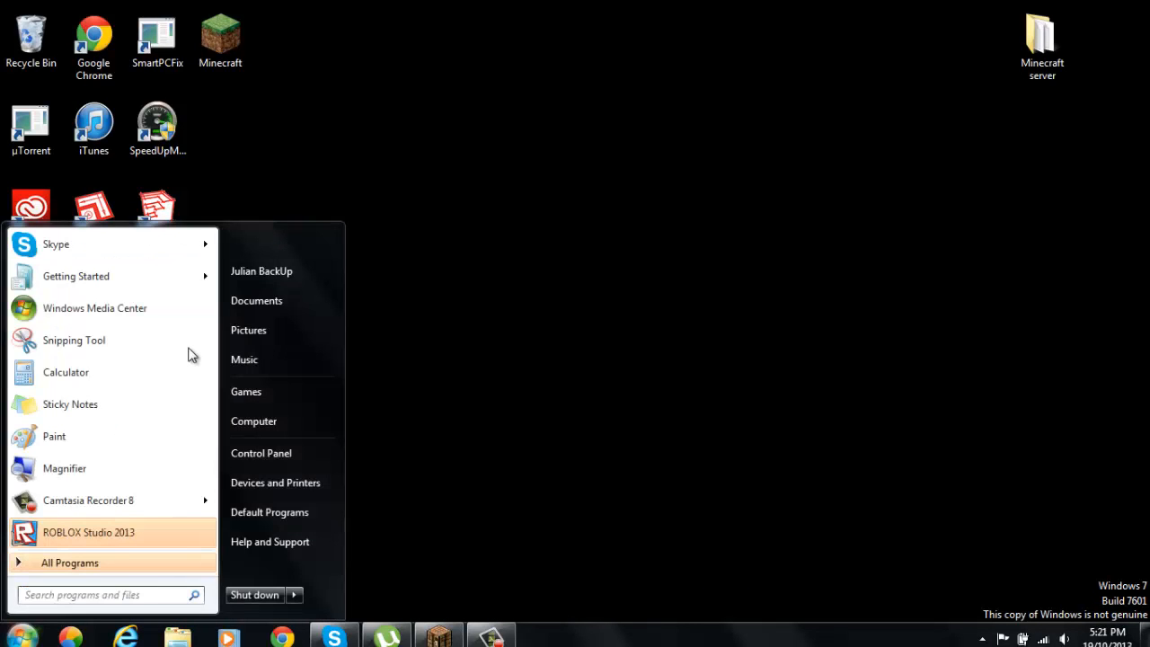
text(minecraftforge)
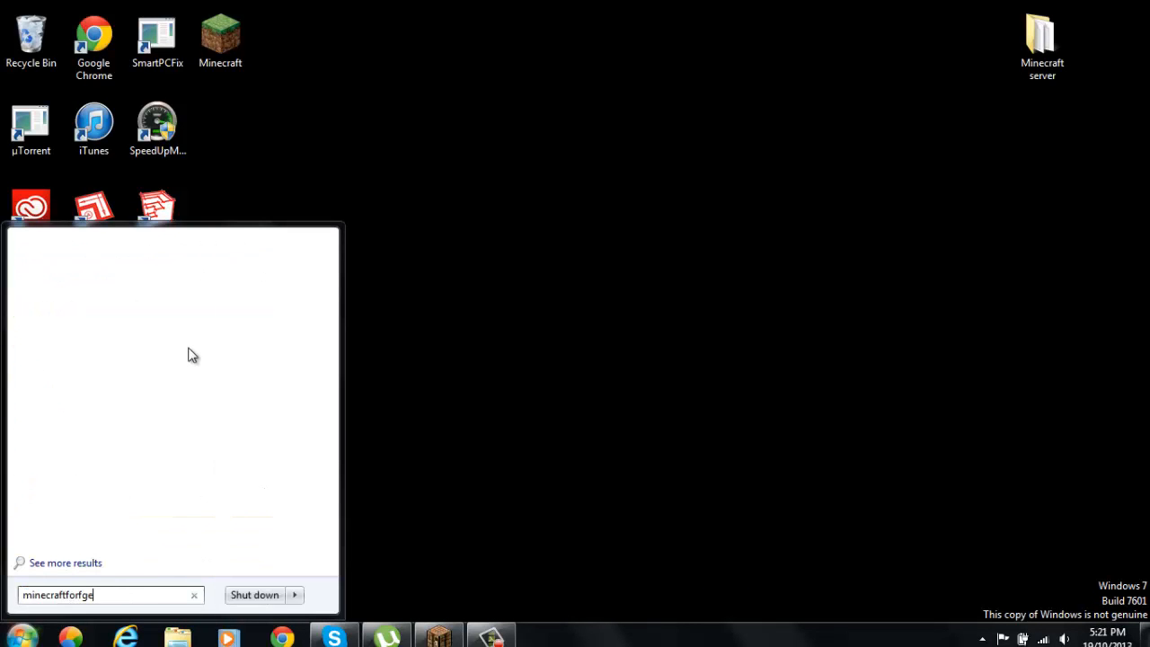
key(Backspace)
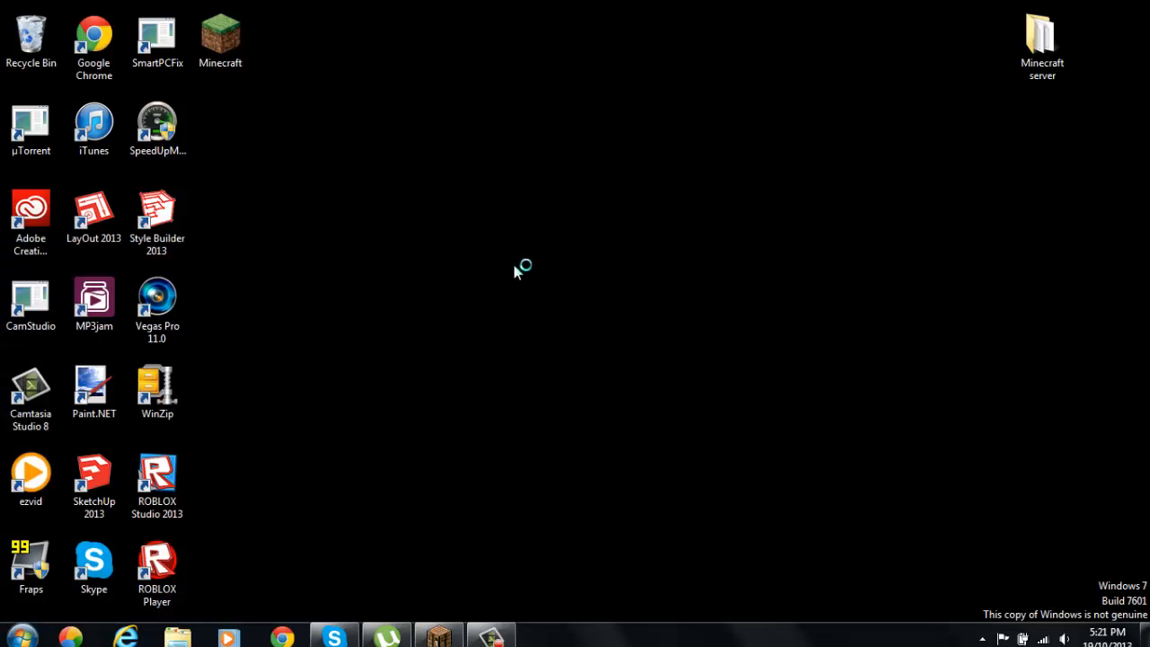
mouse_move(535, 279)
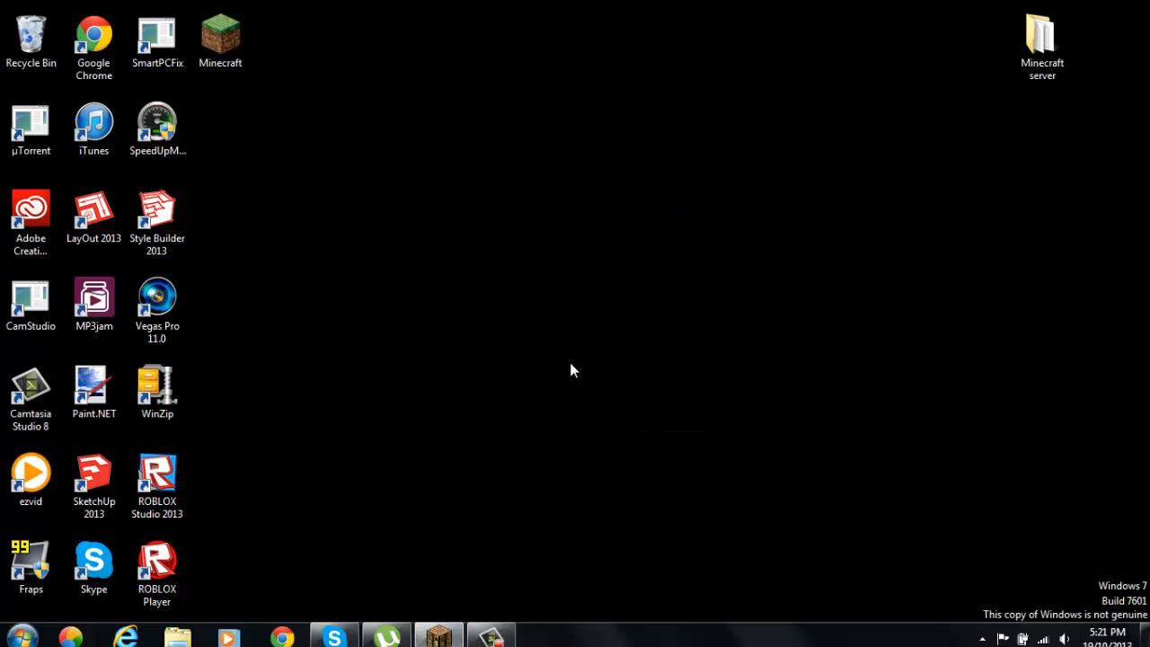
drag(575, 369, 744, 152)
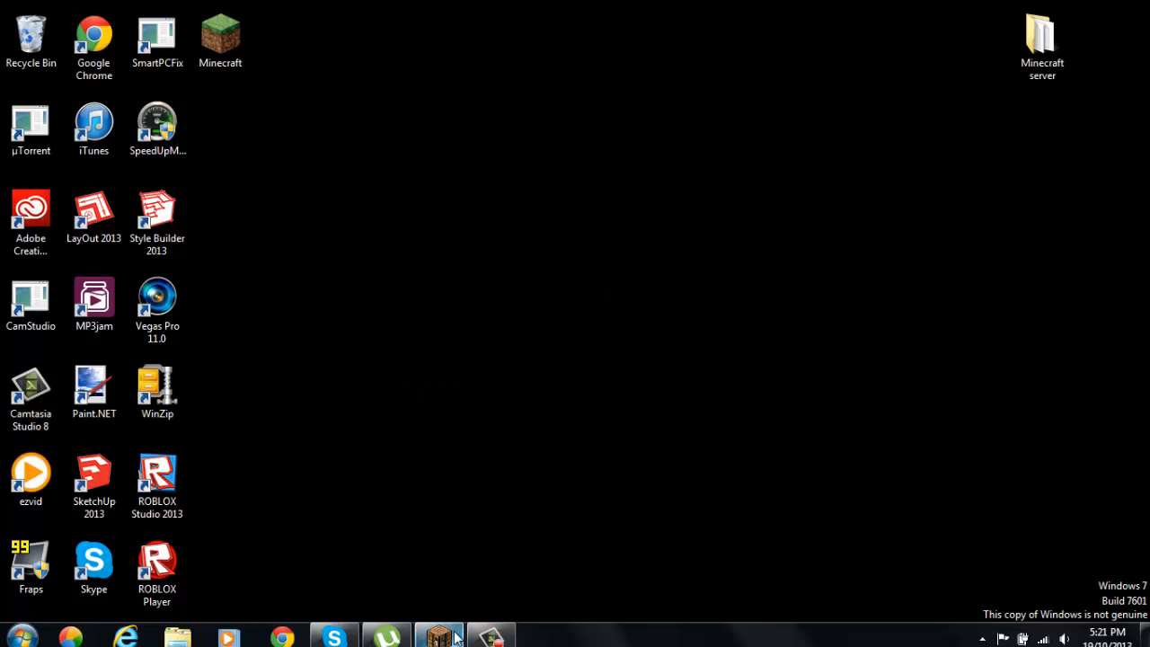
- Search the computer from the Start menu with '%' to locate the running Minecraft 1.6.4 window
click(21, 636)
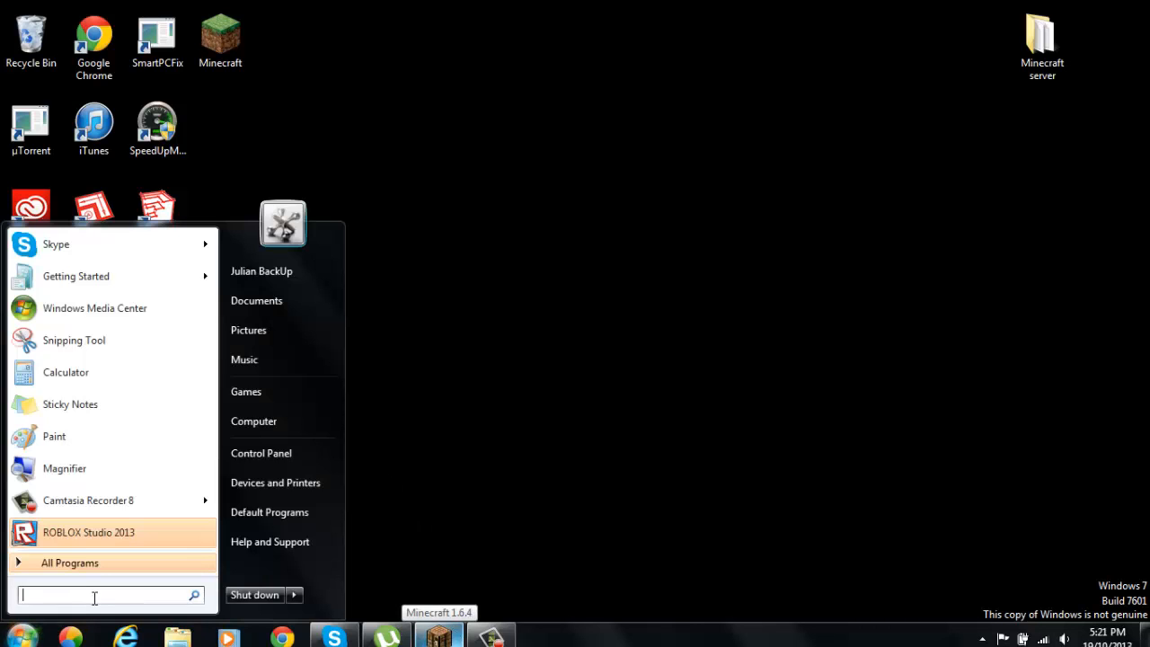
text(%)
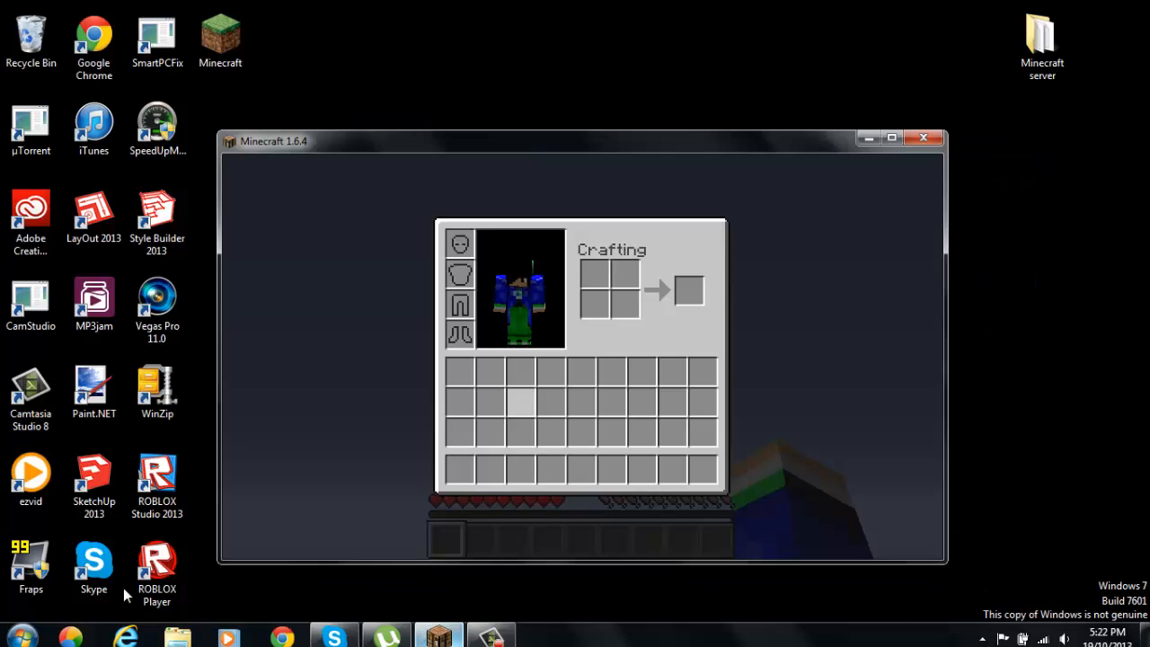
- Save and quit the world to the title screen, then close the Minecraft 1.6.4 window
key(Escape)
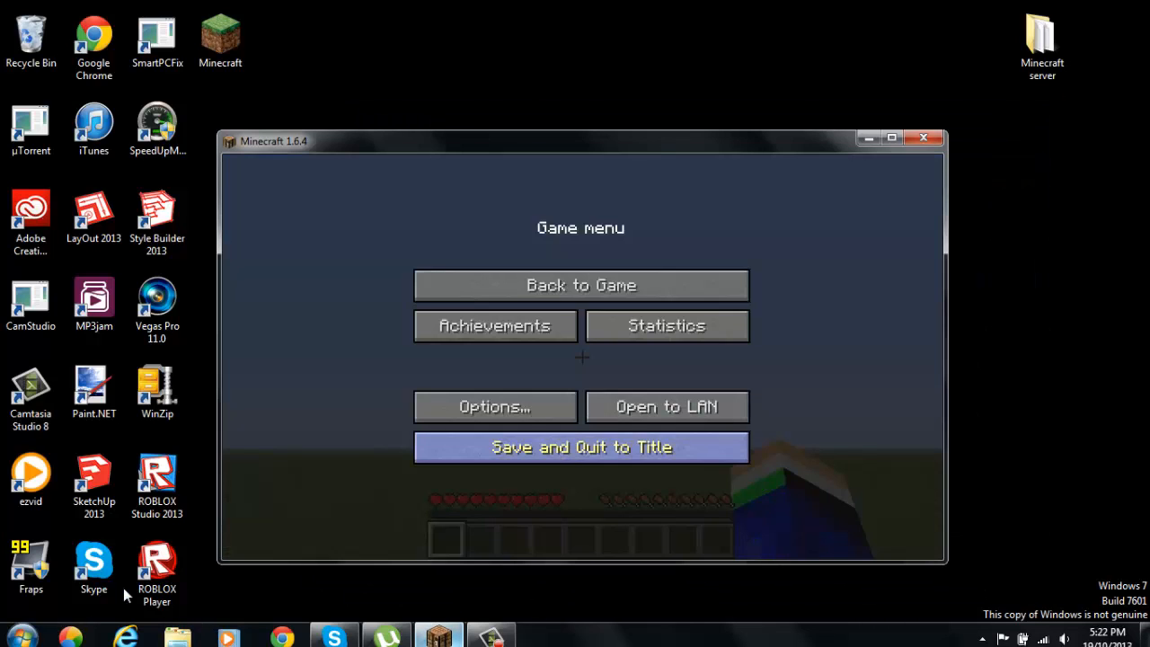
click(581, 445)
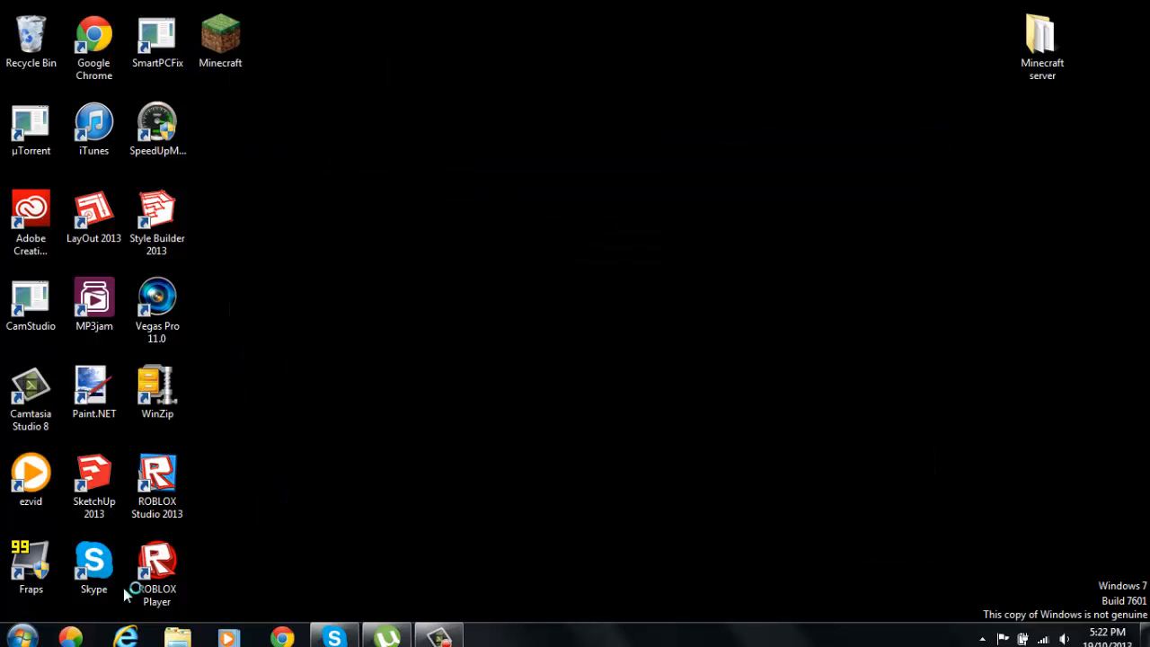
double_click(219, 36)
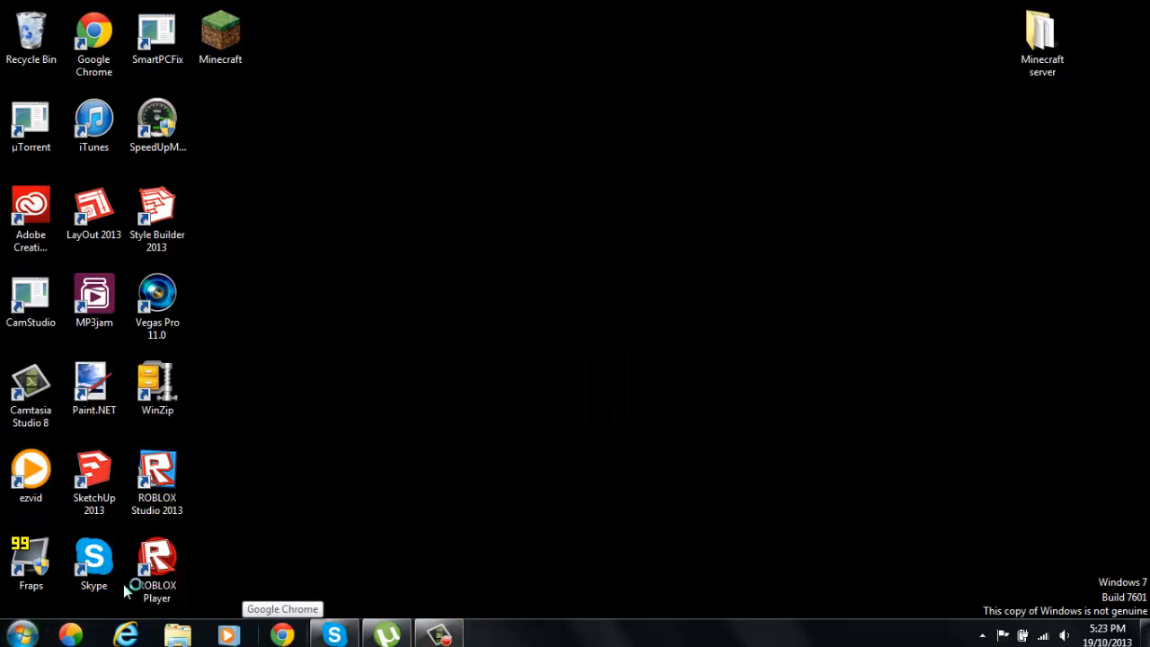
- Relaunch Minecraft 1.6.4 with the Forge profile and let it load to the title screen
click(16, 633)
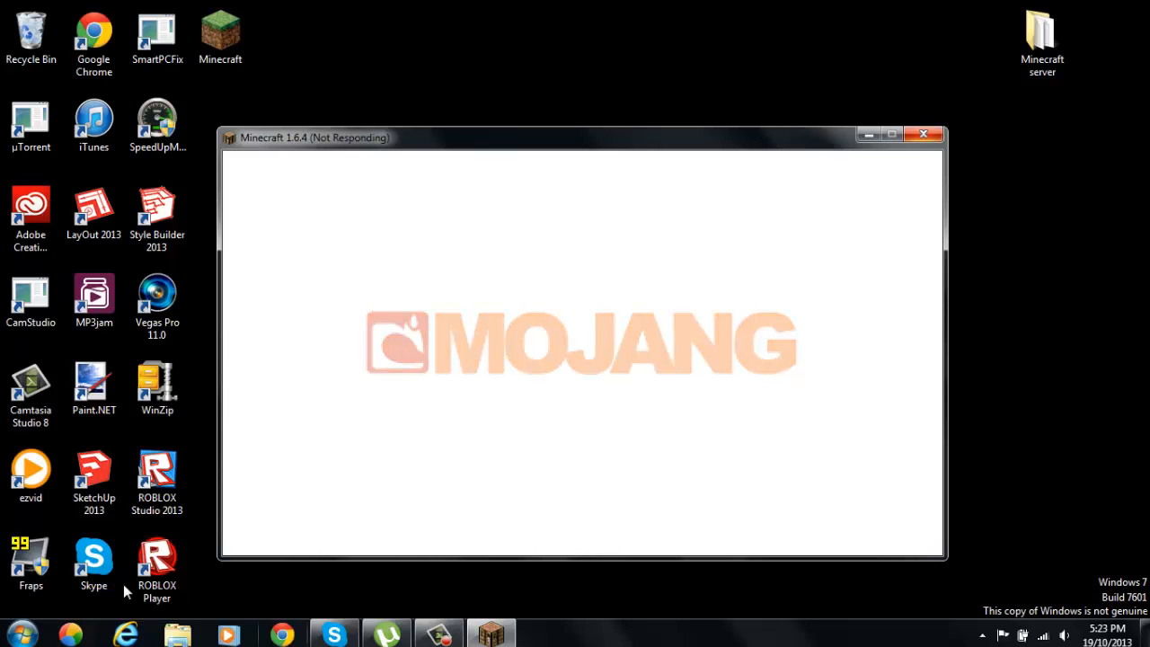
mouse_move(124, 592)
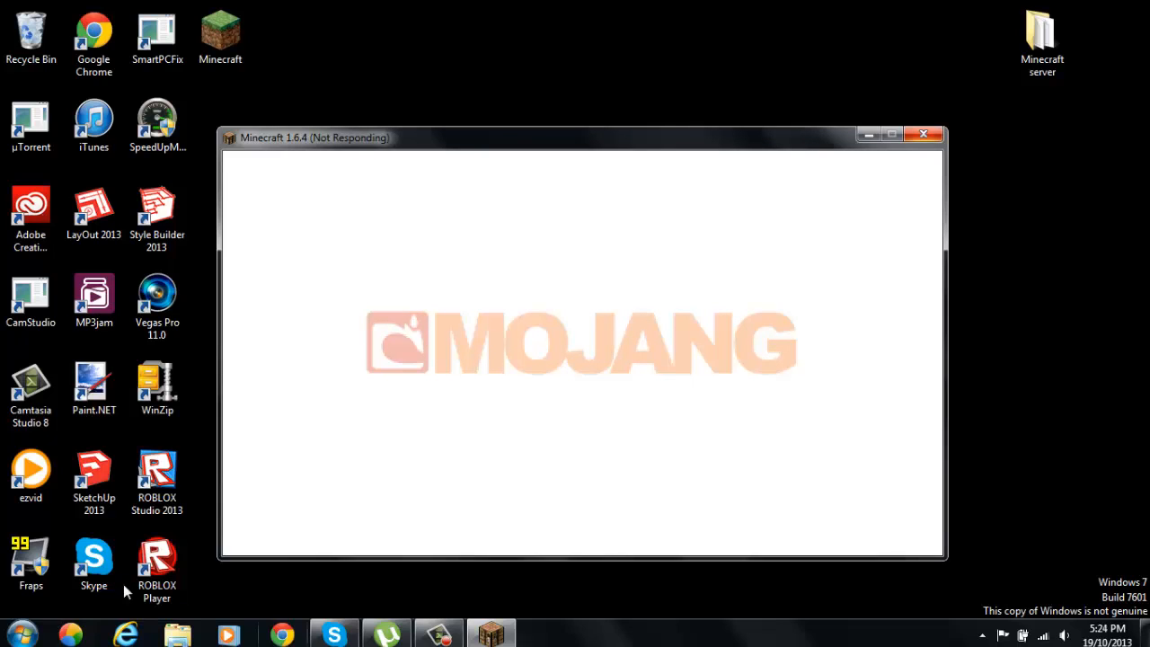
click(924, 134)
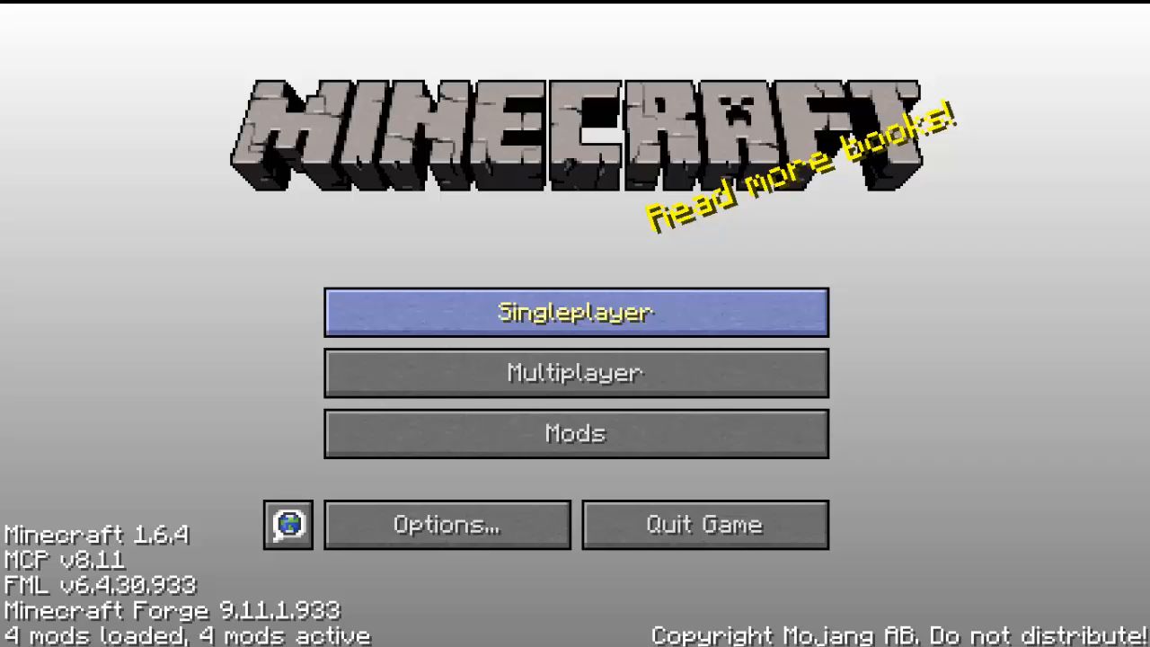
mouse_move(126, 591)
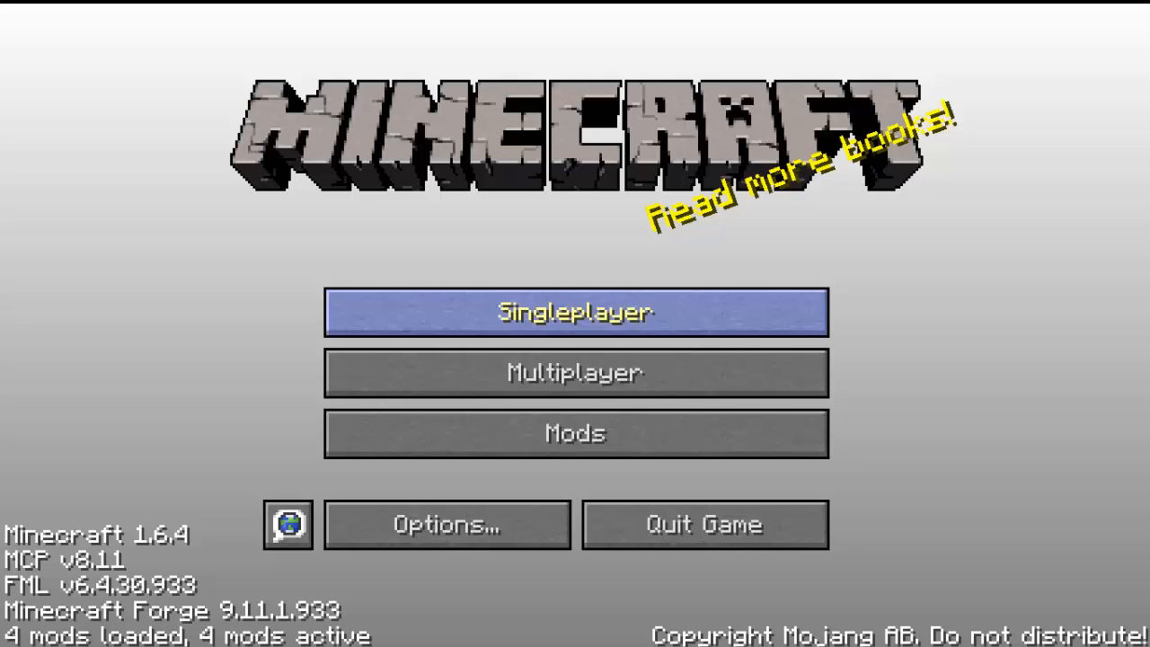
mouse_move(126, 591)
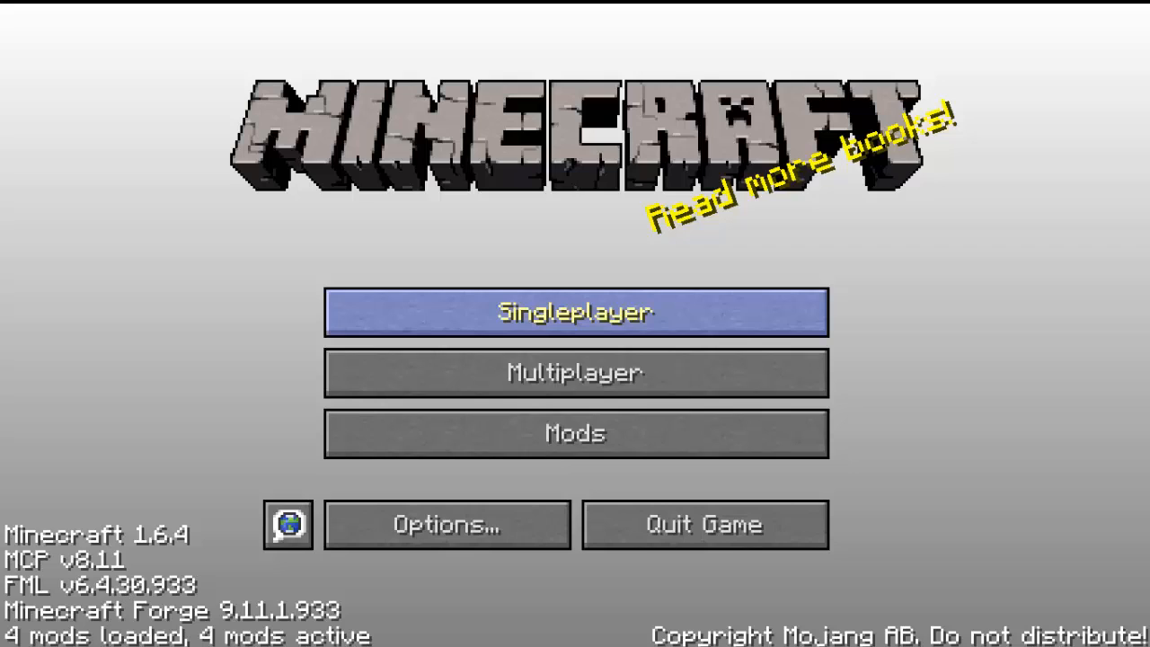
mouse_move(126, 590)
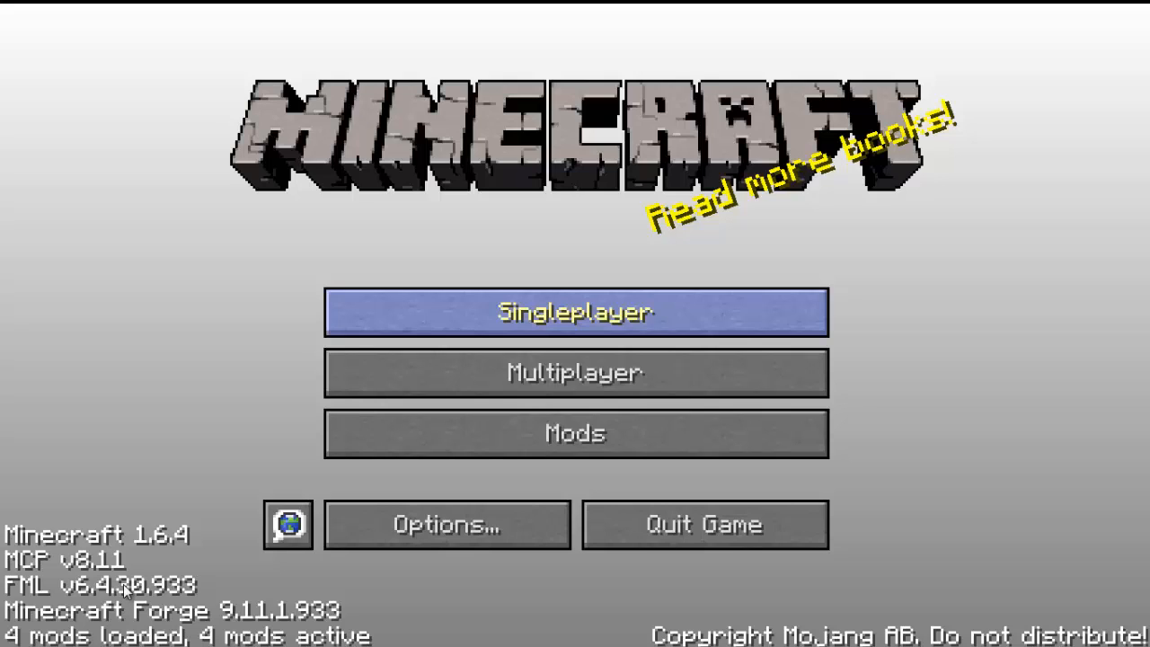